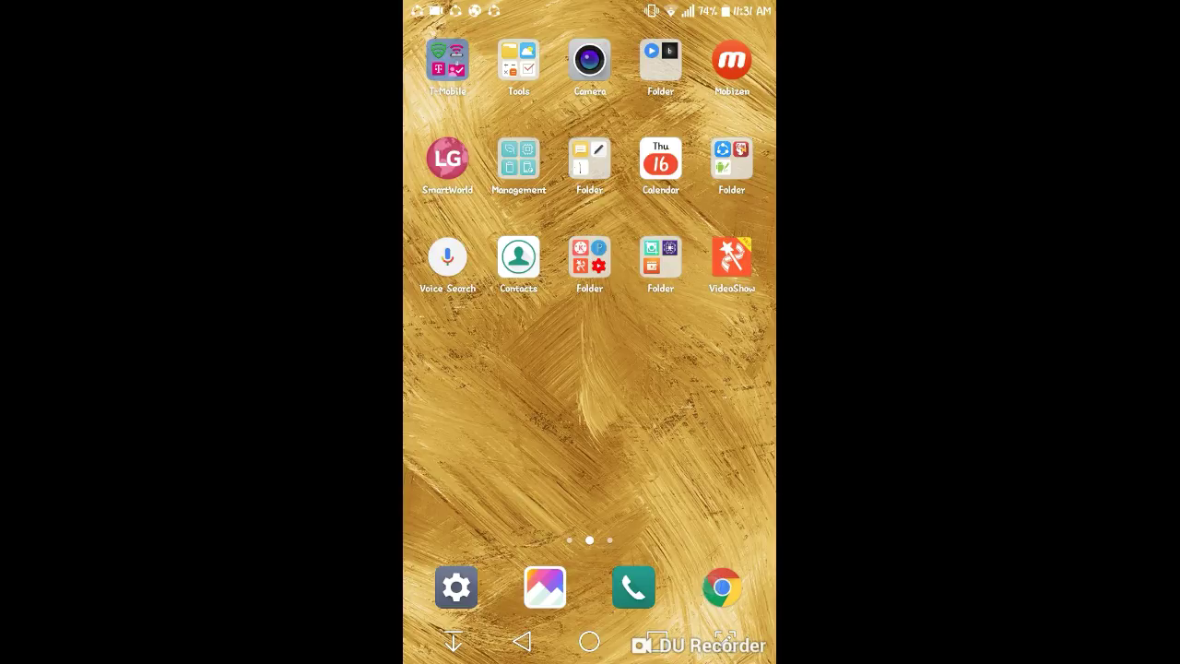
# Launch Chrome from the home screen and search Google for "tech images"
pyautogui.click(723, 586)
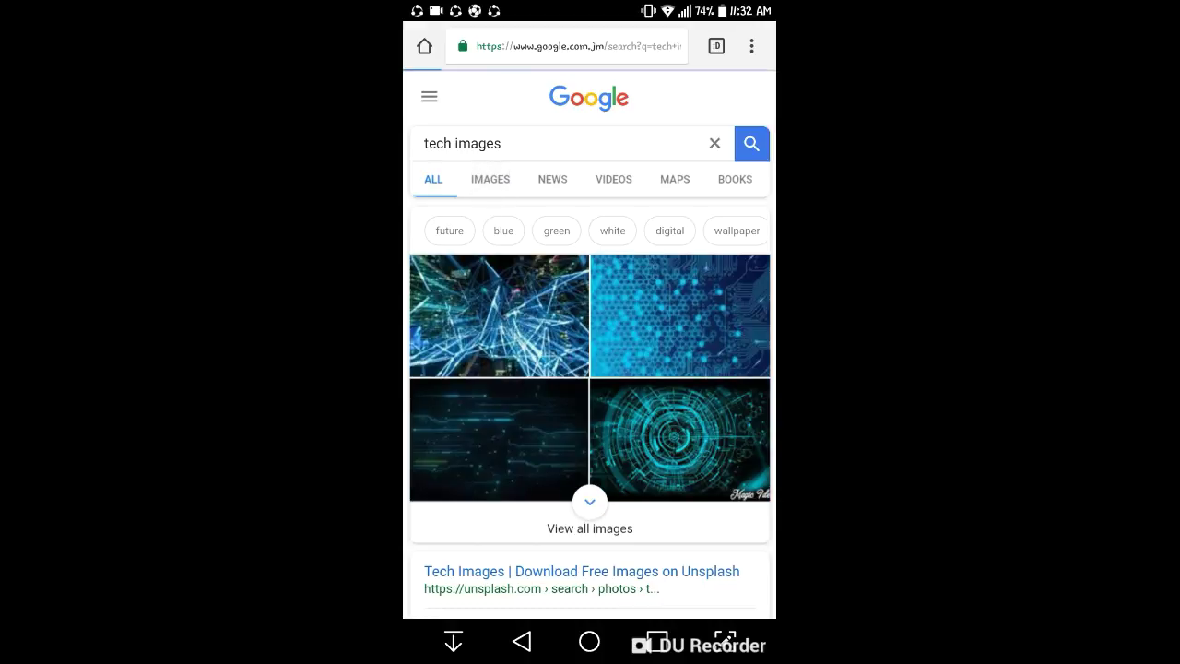
# Switch to image results, browse down and preview the teal circuit-board "Tech empowers, tech polarizes" picture
pyautogui.click(491, 179)
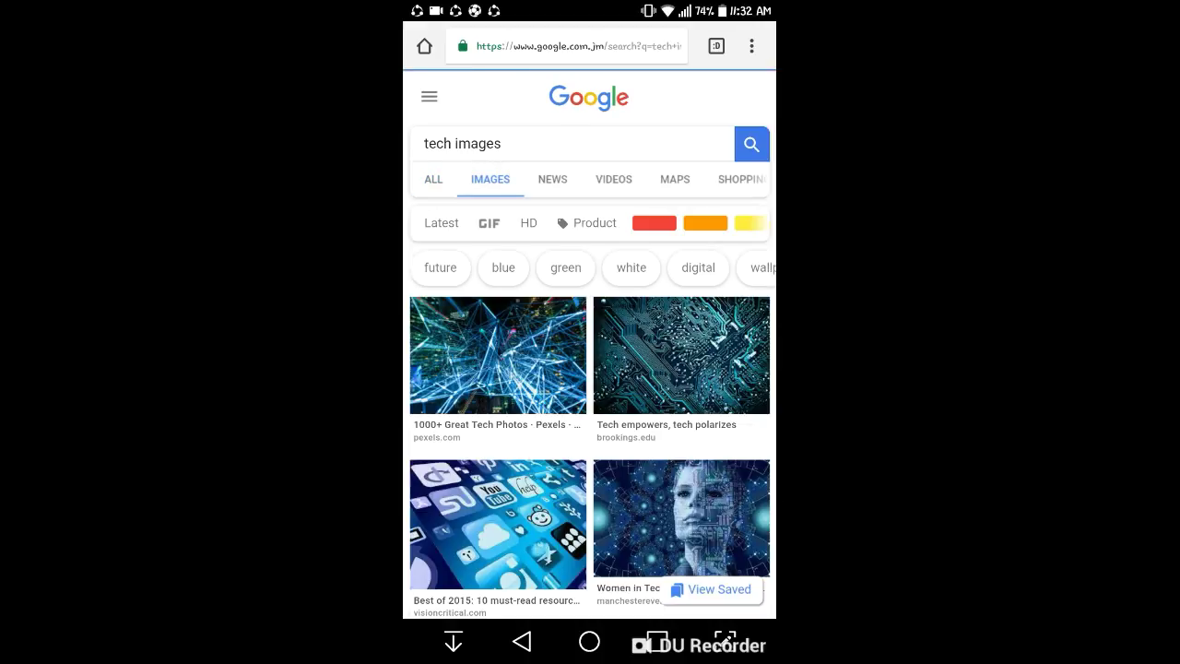
pyautogui.scroll(-3)
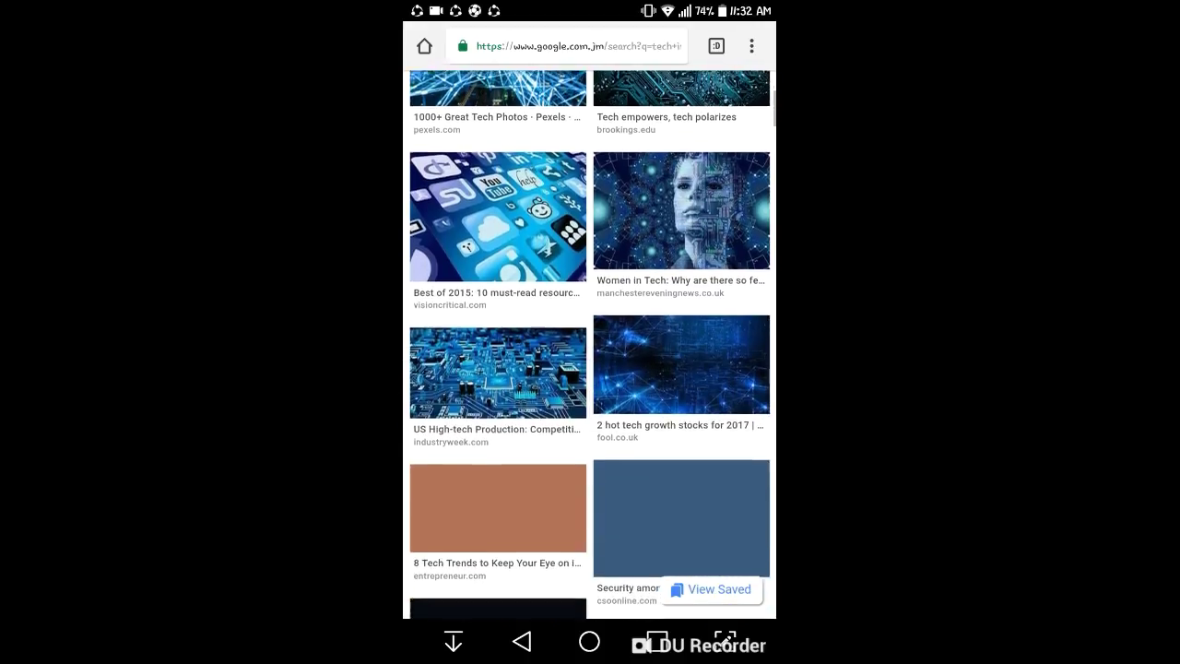
pyautogui.scroll(-3)
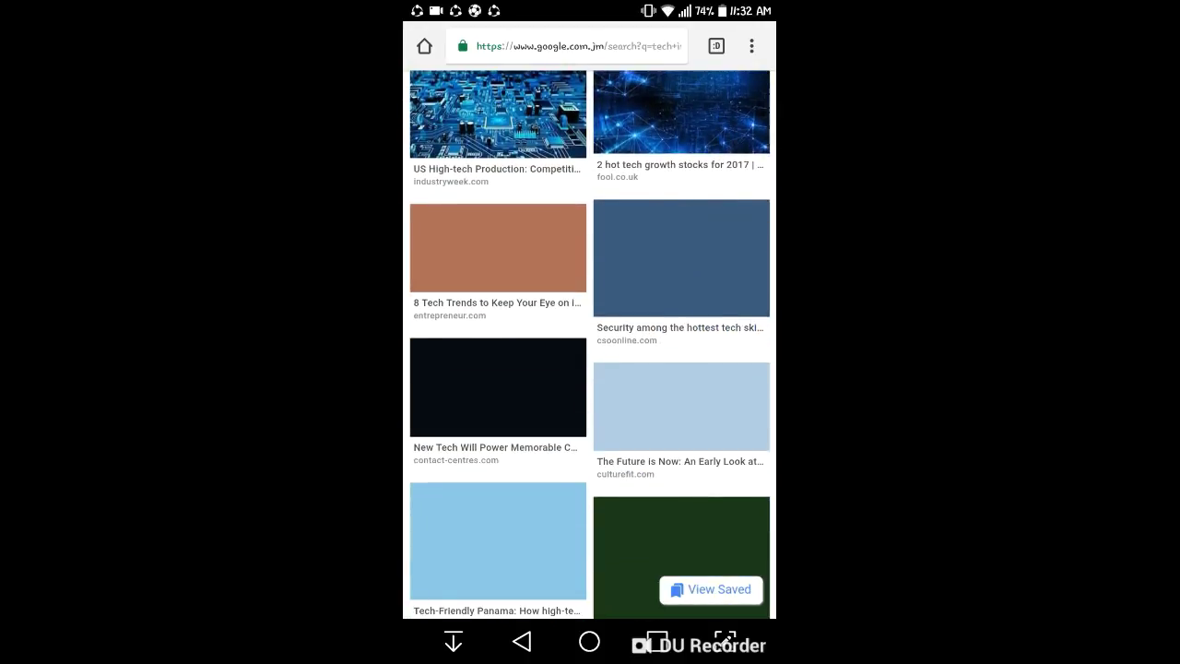
pyautogui.scroll(-3)
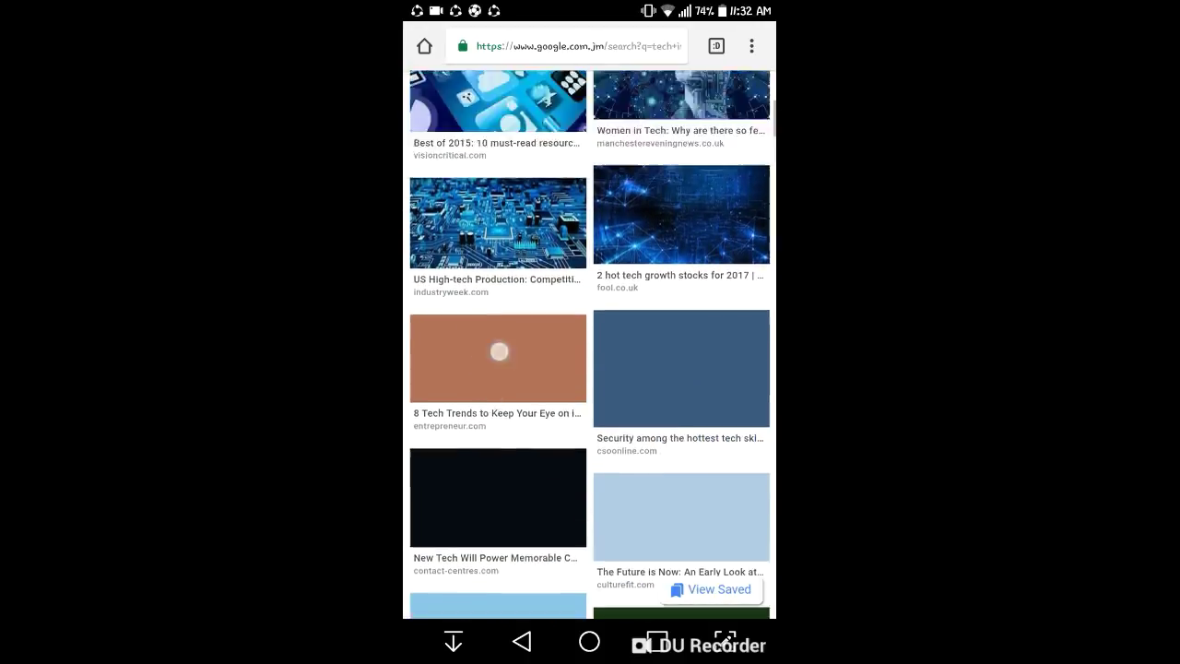
pyautogui.scroll(-3)
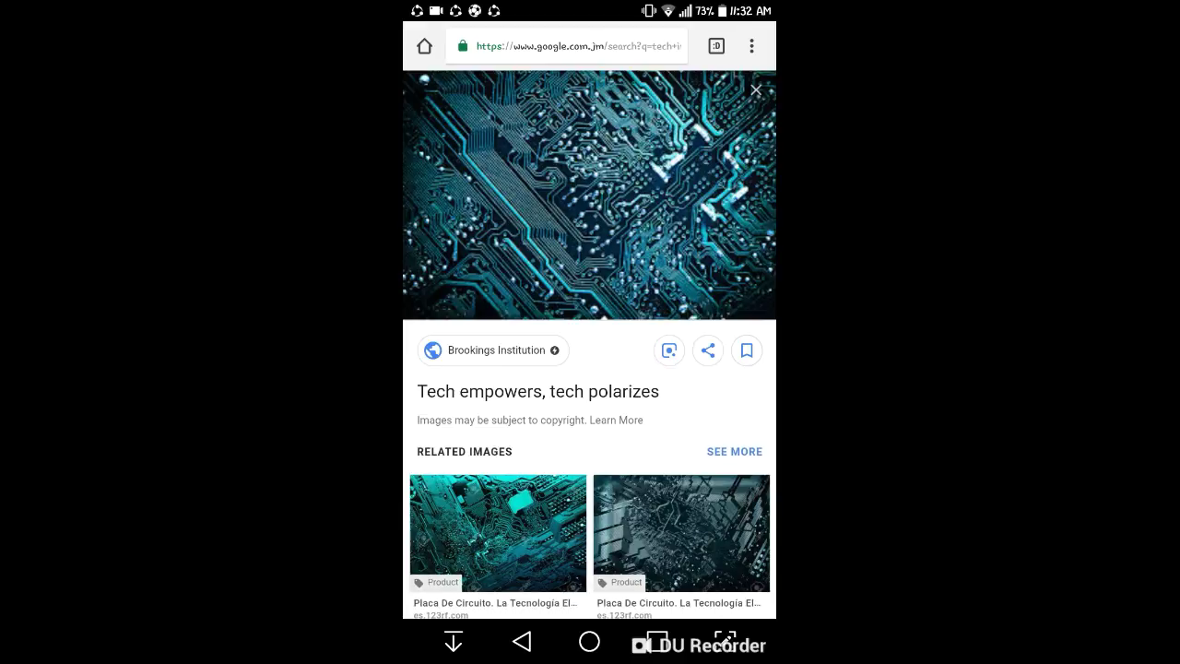
# Download the circuit-board image and open the saved file from the download notification
pyautogui.click(591, 199)
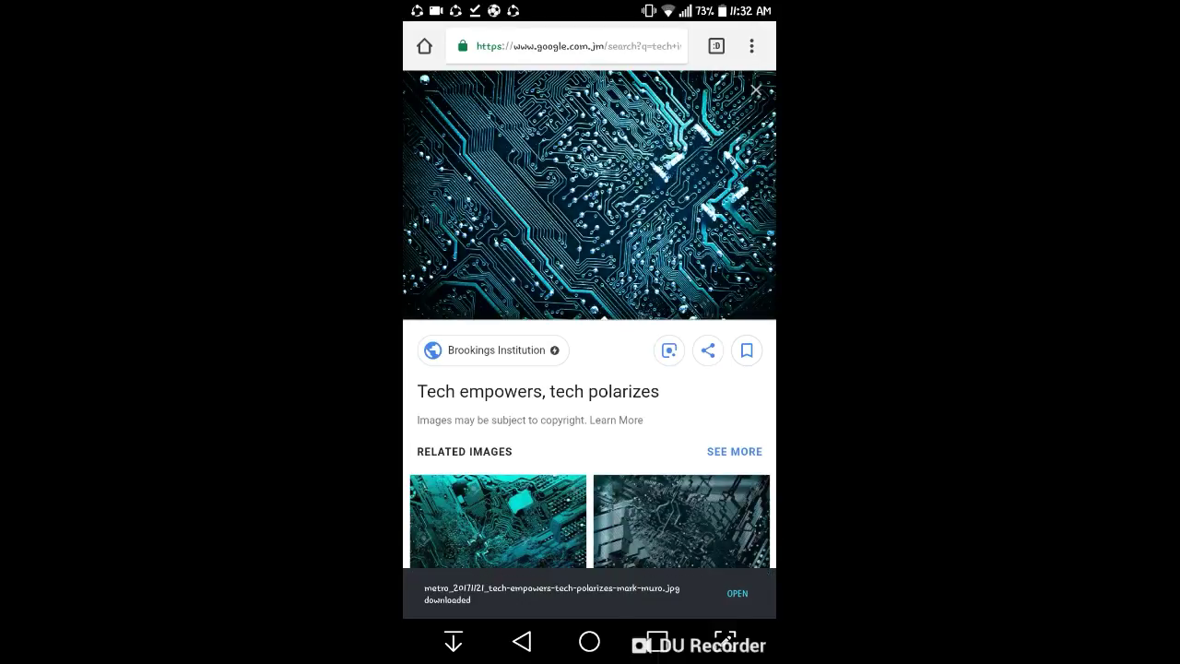
pyautogui.click(738, 594)
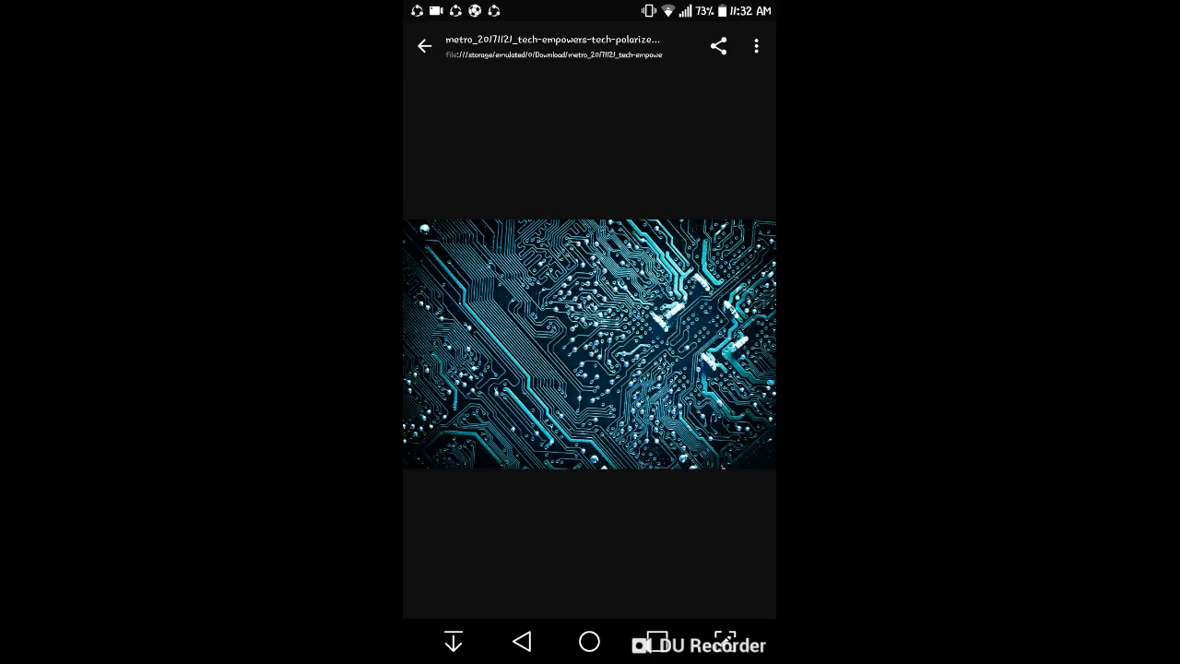